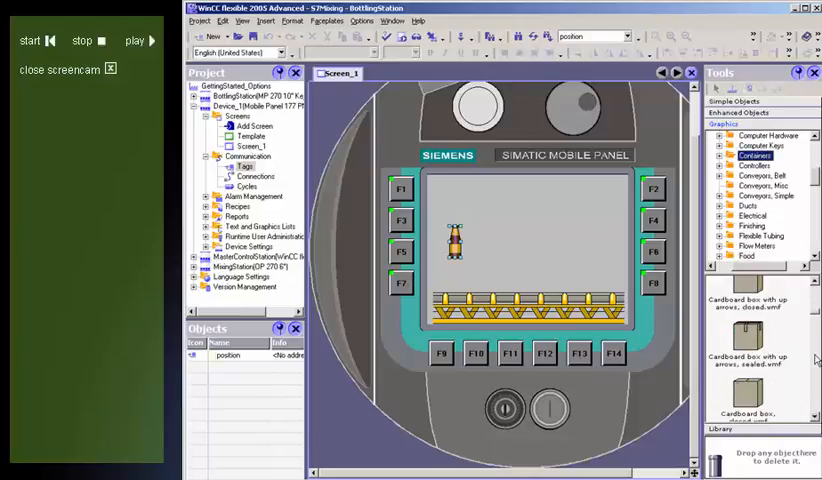
Group three bottle graphics and a plastic pallet at the conveyor's left end on Screen_1
scroll(down, 3)
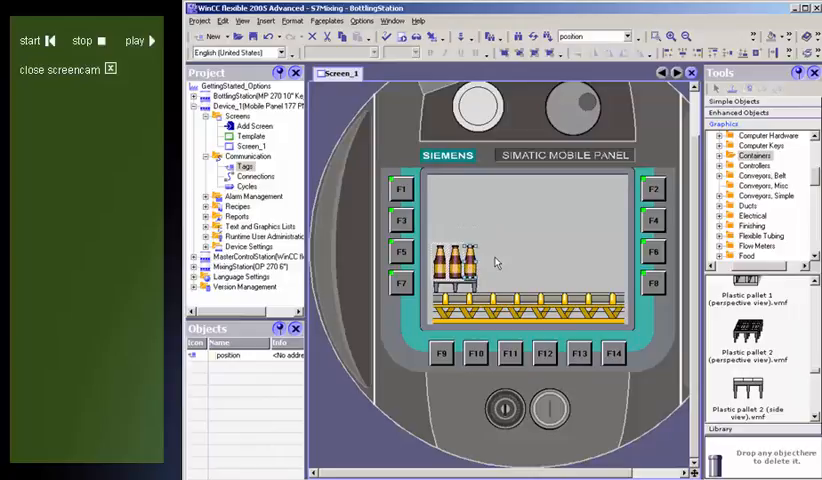
Give the bottle-and-pallet group a horizontal movement animation ending at the conveyor's right end
right_click(465, 265)
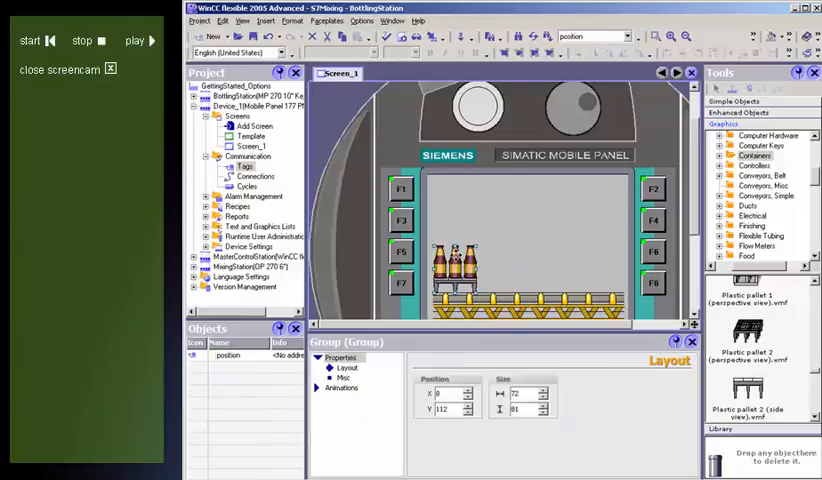
click(357, 388)
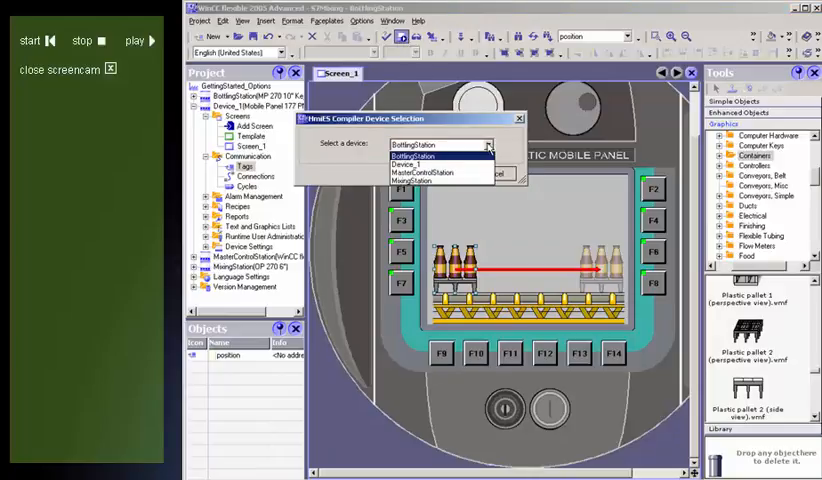
Select Device_1 as the compile target in the HmiES Compiler Device Selection dialog
click(420, 158)
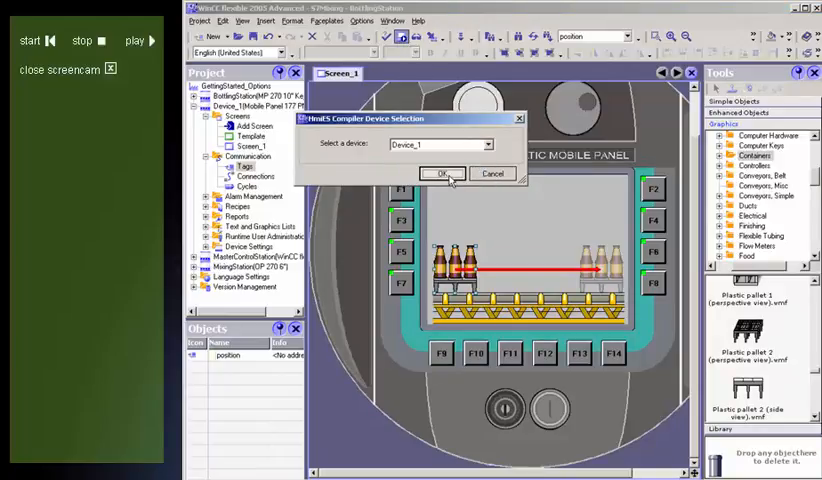
click(436, 173)
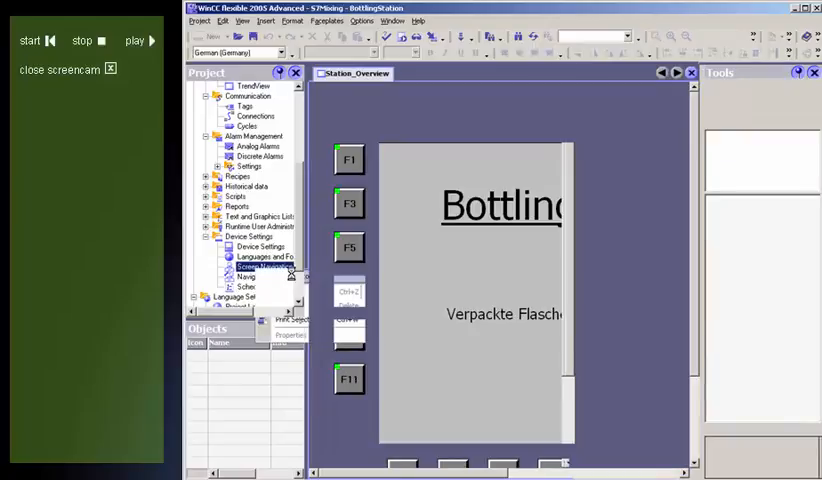
In the Screen Navigation diagram, add Screen_1 as a root screen next to Selection
double_click(255, 266)
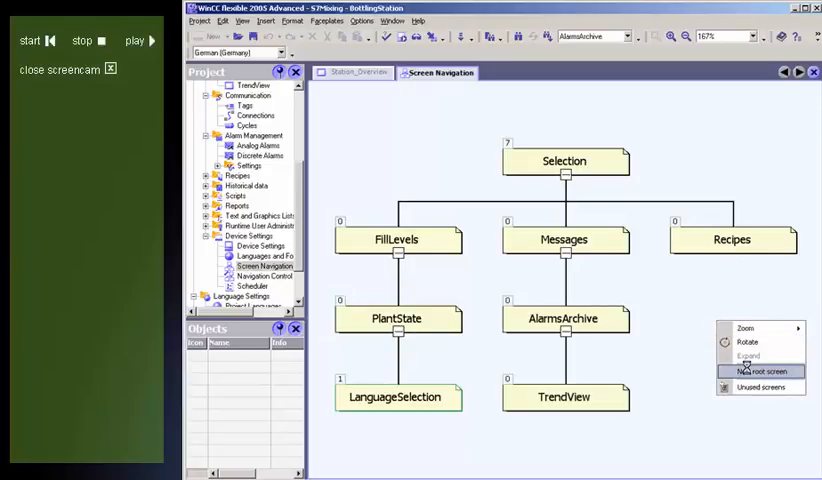
click(769, 372)
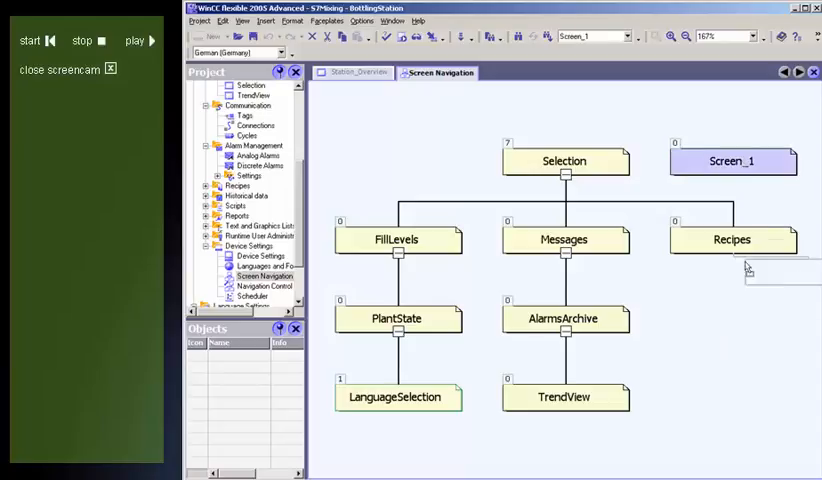
right_click(745, 267)
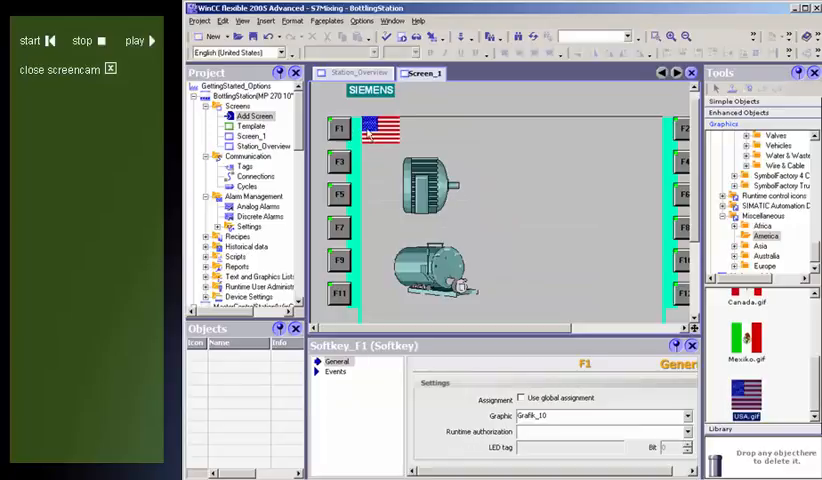
Place motor graphics on Screen_1 and assign USA.gif to softkey F1
click(739, 100)
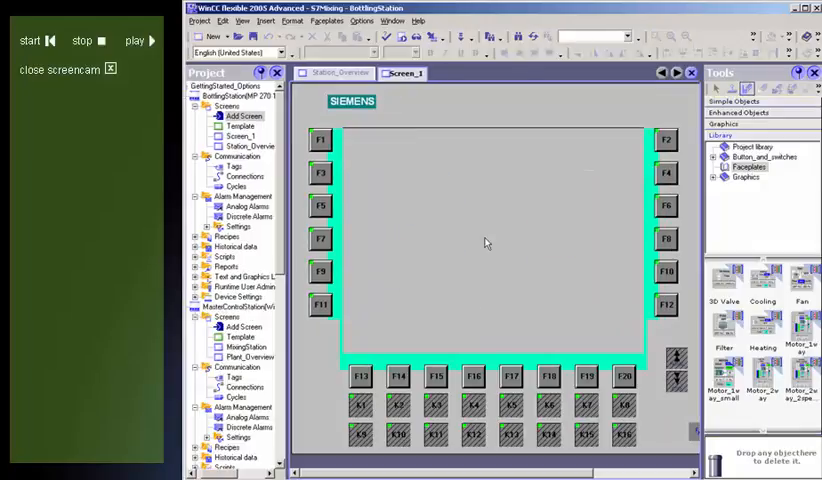
Create Faceplate_1 holding a 0–100 bar and two buttons from Simple Objects
click(327, 20)
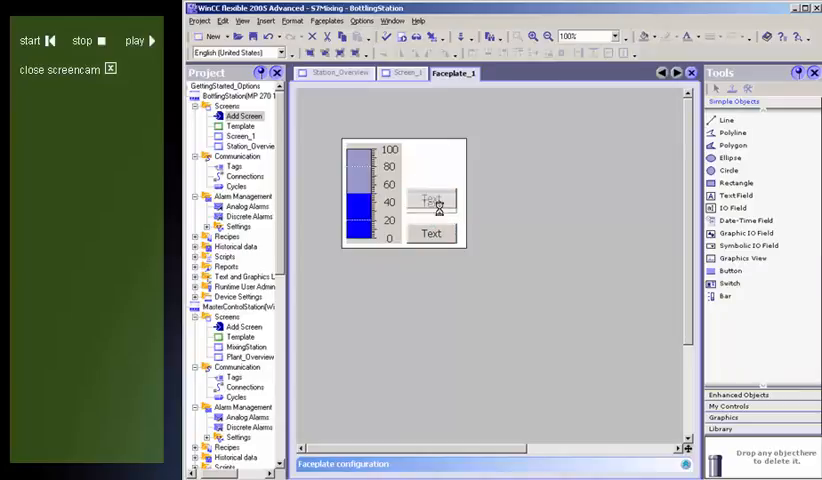
Label the buttons Start and Stop, add a motor, map their events, and close Faceplate_1
double_click(431, 202)
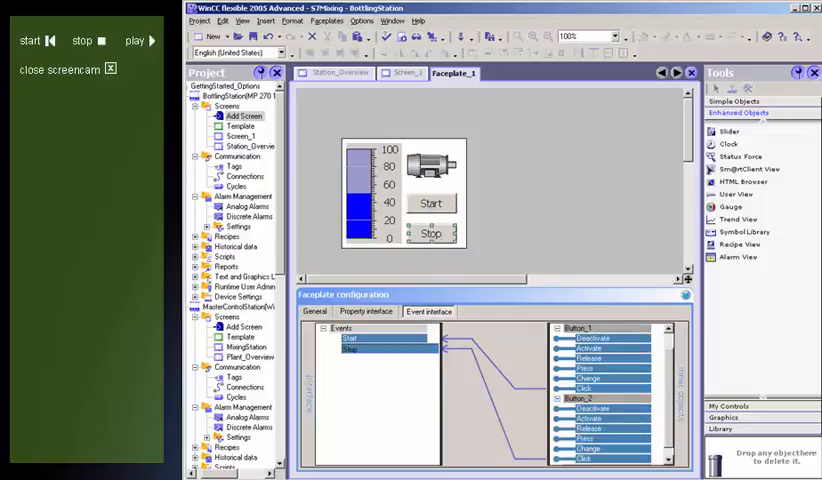
click(355, 353)
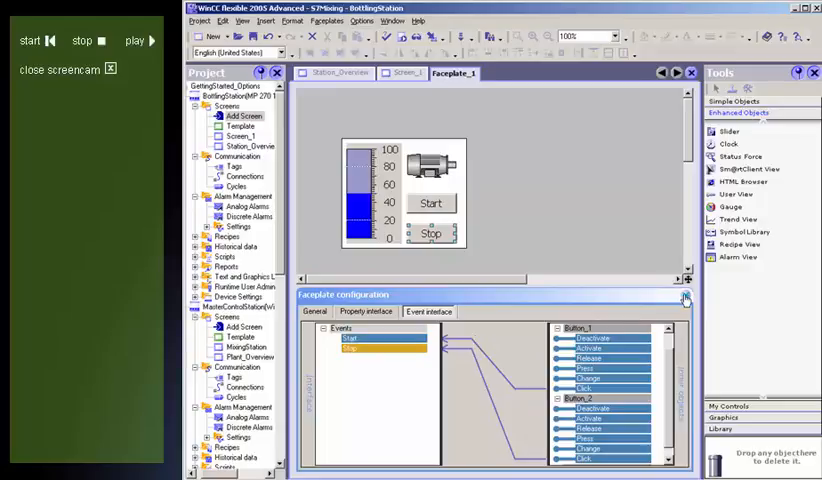
click(685, 296)
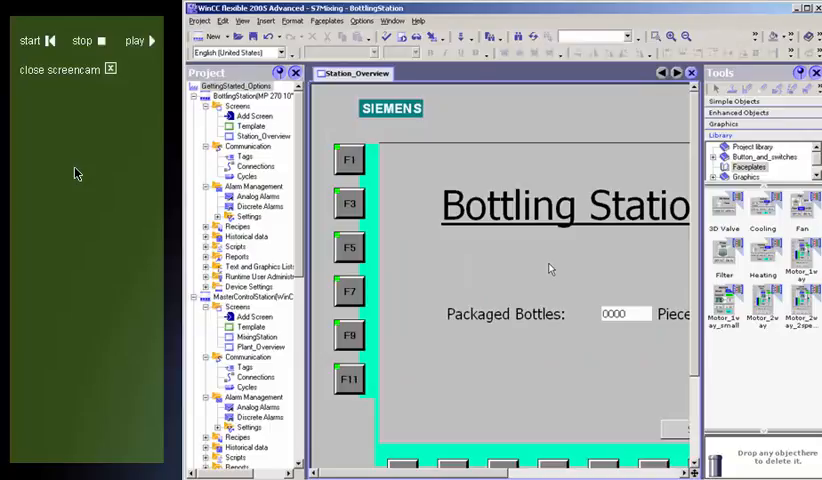
mouse_move(58, 248)
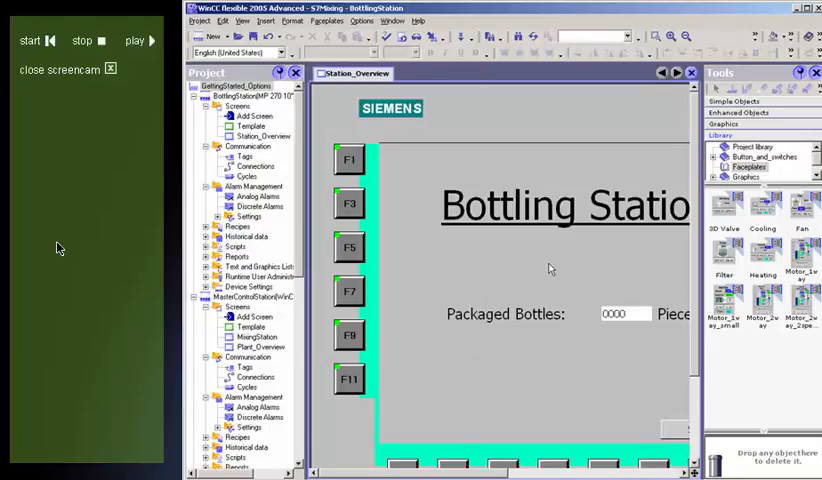
mouse_move(48, 261)
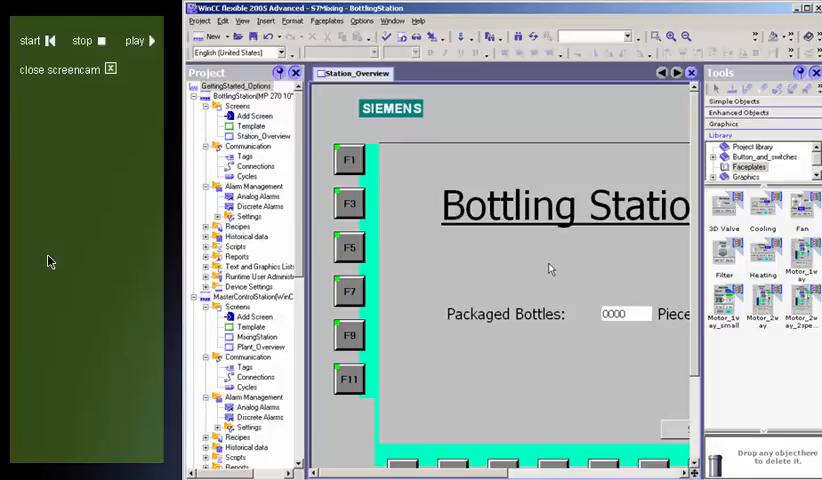
mouse_move(48, 263)
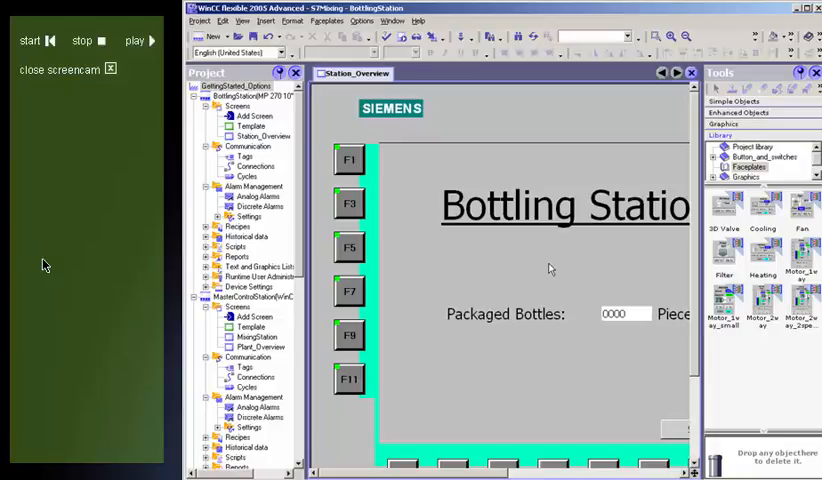
Expand the Scripts folder in the Project tree to reveal Add Script
click(247, 96)
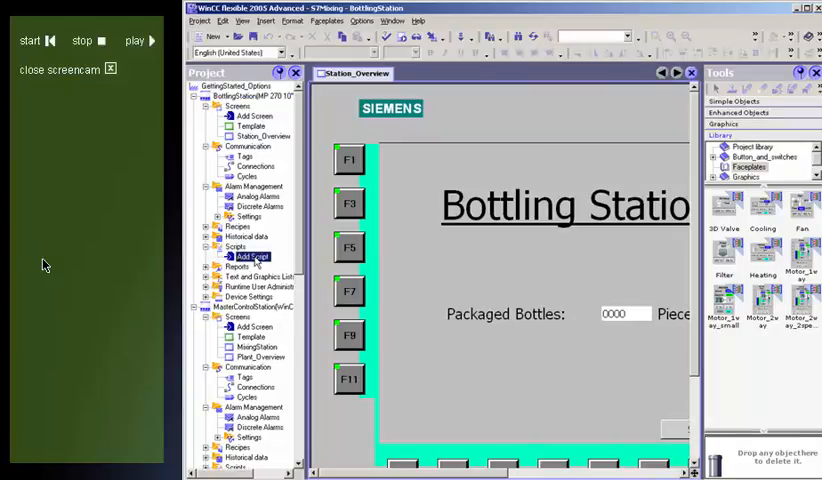
Write Script_1: HmiRuntime.Screens("Station_Overview").ScreenItems("EA-Feld_1").BackColor=RGB(255, 153, 0)
double_click(254, 256)
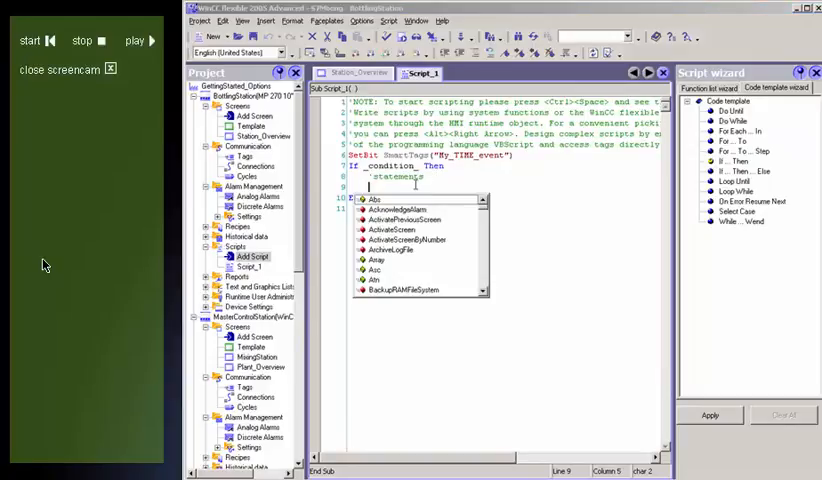
text(hs)
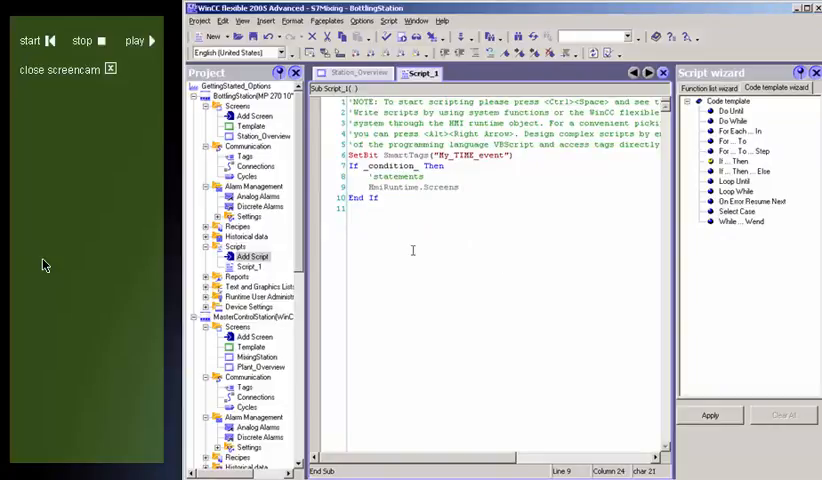
click(462, 186)
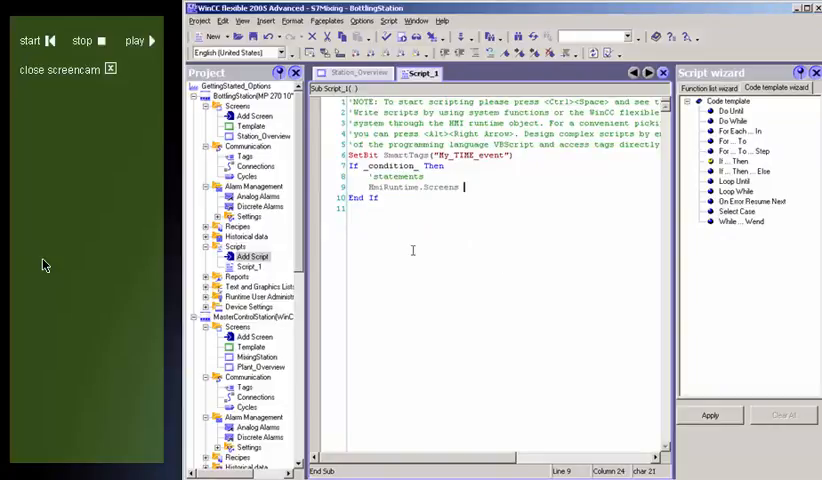
text(("Station_Overview"))
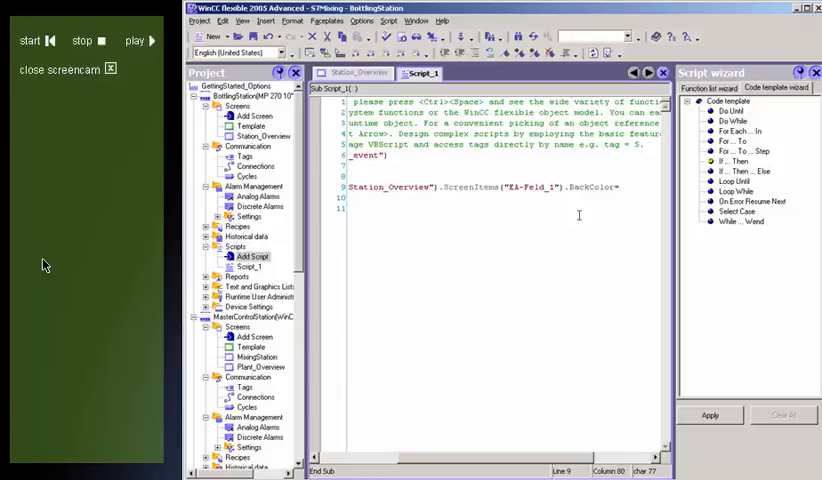
text(=)
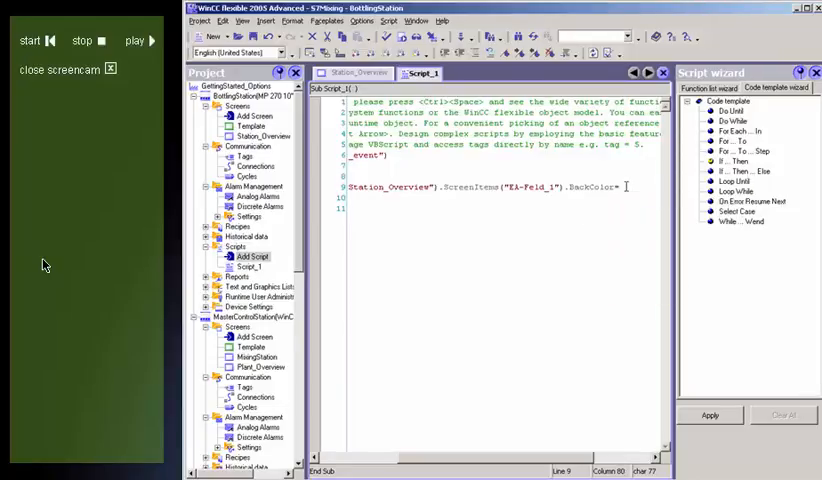
text(RGB(255, 153, 0))
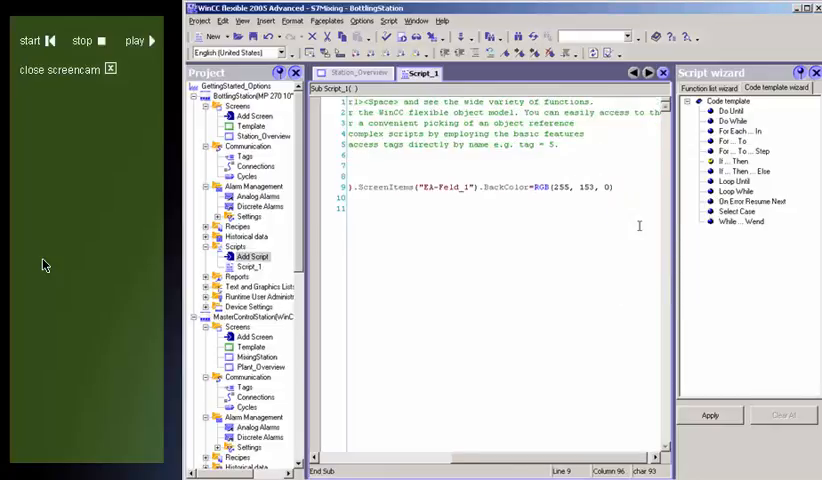